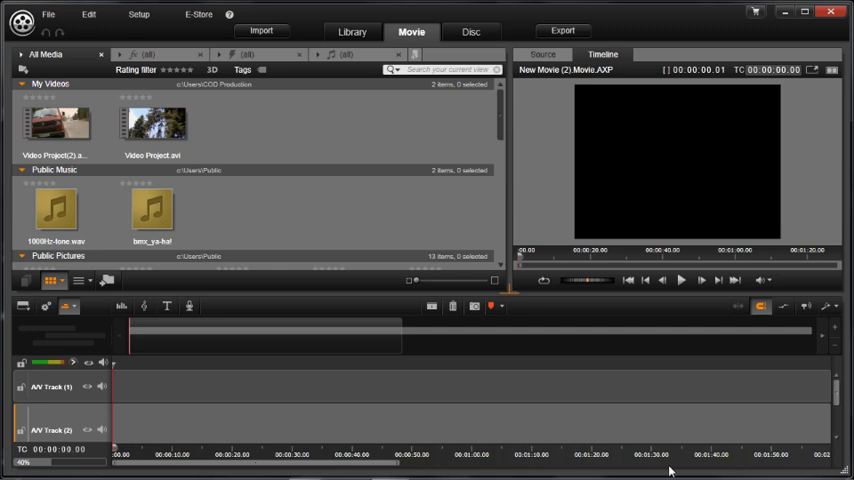
{"action": "mouse_move", "coordinate": [352, 31]}
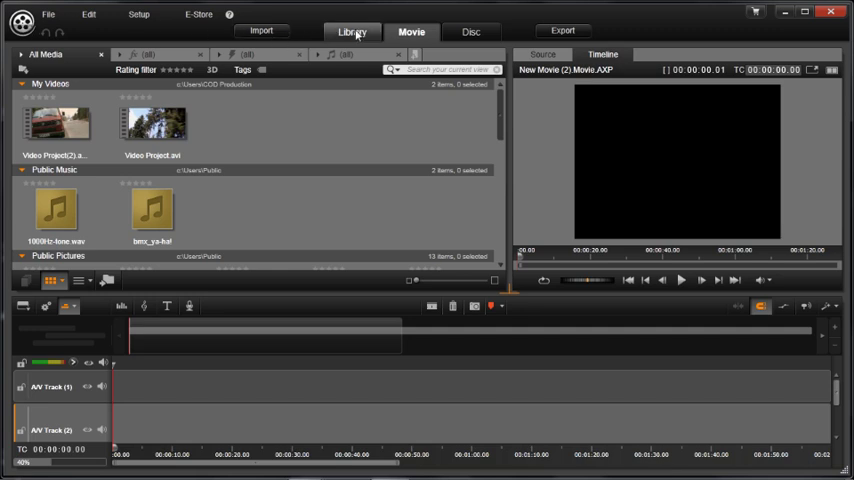
- Switch to the media Library and scroll through its videos, music and pictures
{"action": "left_click", "coordinate": [352, 31]}
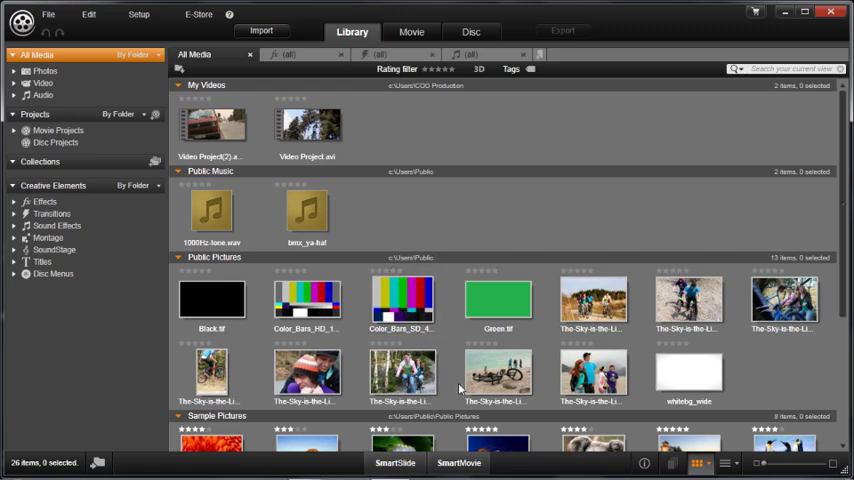
{"action": "scroll", "scroll_direction": "down", "scroll_amount": 3}
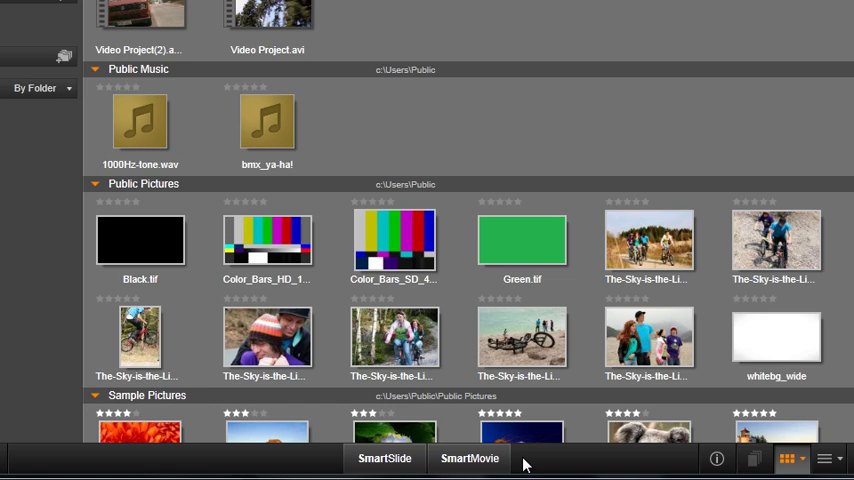
{"action": "mouse_move", "coordinate": [384, 458]}
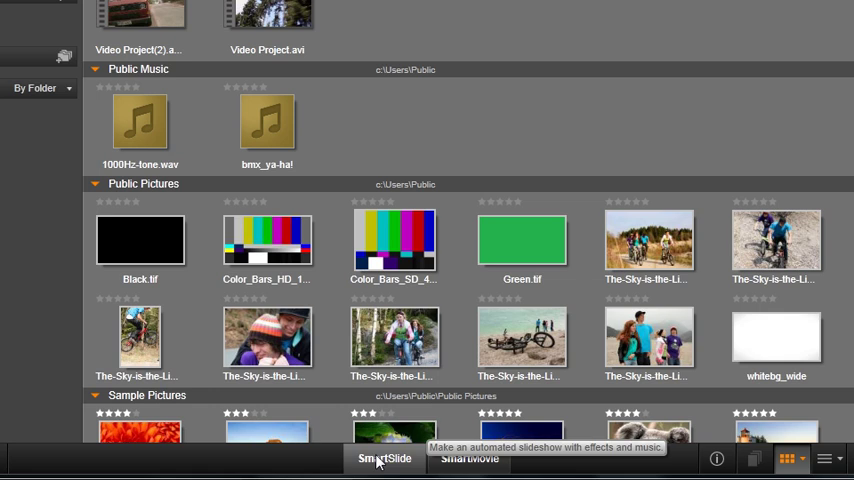
{"action": "mouse_move", "coordinate": [469, 458]}
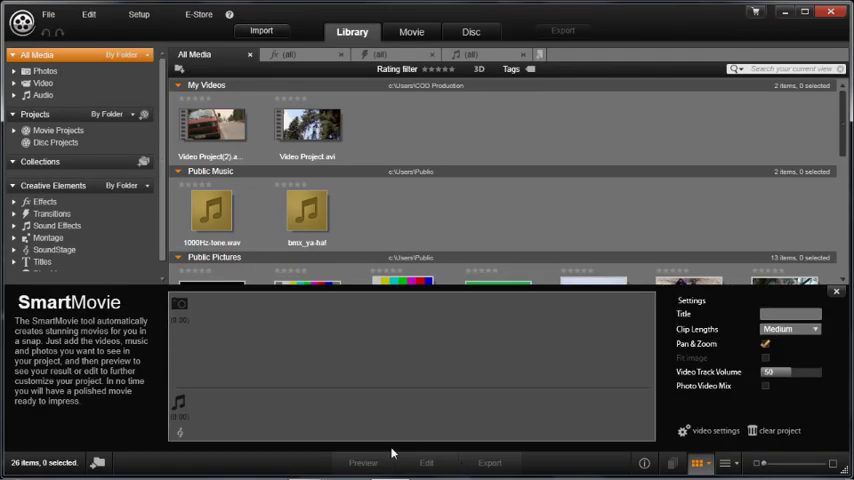
{"action": "mouse_move", "coordinate": [135, 378]}
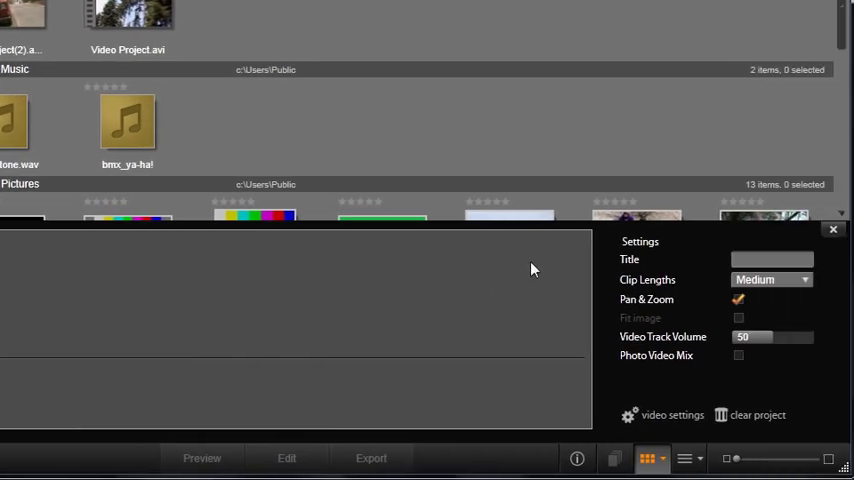
{"action": "mouse_move", "coordinate": [700, 253]}
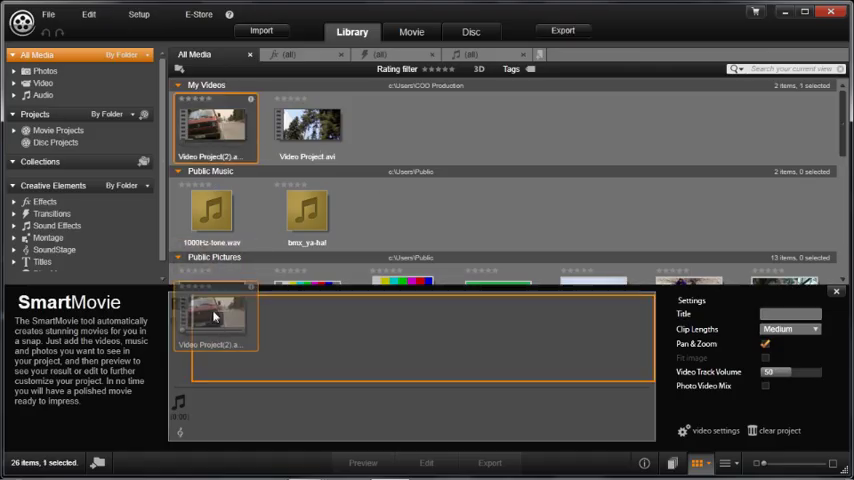
- Drag Video Project(2), Video Project.avi and four Public Pictures photos into the storyboard
{"action": "left_click_drag", "start_coordinate": [307, 125], "coordinate": [260, 320]}
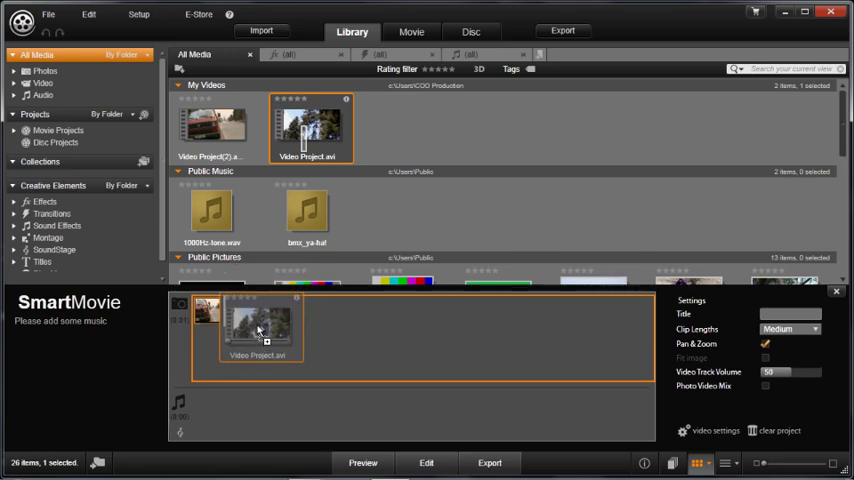
{"action": "scroll", "scroll_direction": "down", "scroll_amount": 3}
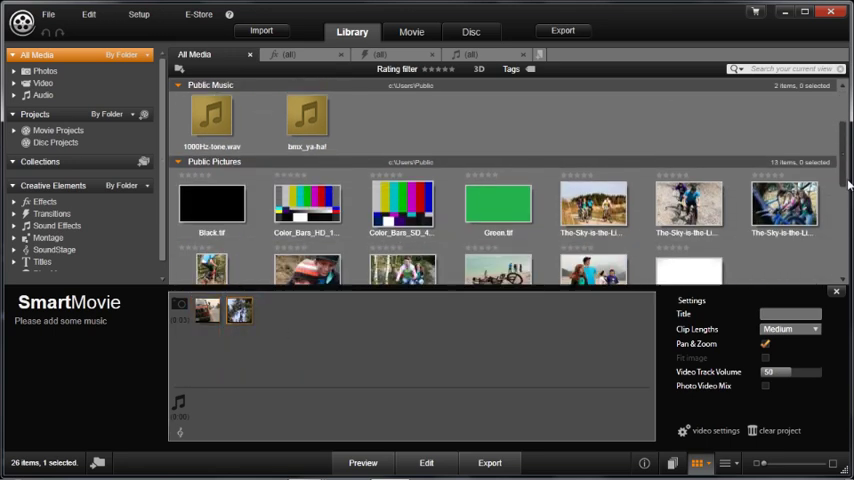
{"action": "scroll", "scroll_direction": "down", "scroll_amount": 3}
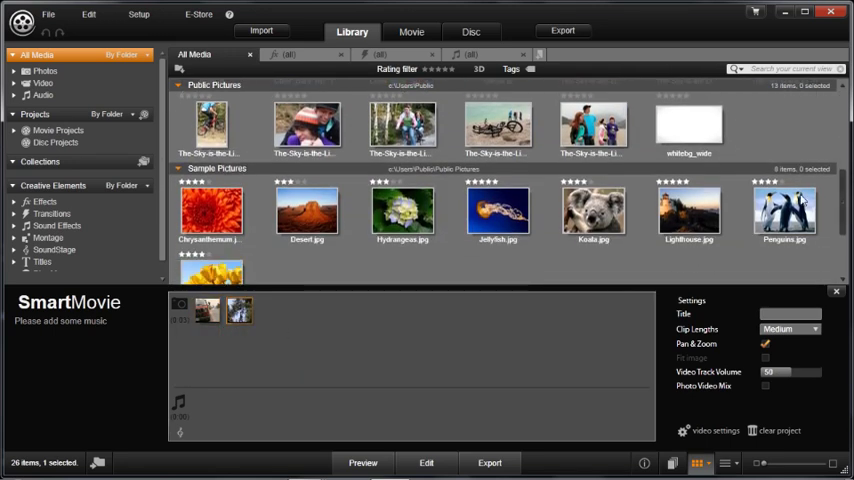
{"action": "left_click_drag", "start_coordinate": [307, 125], "coordinate": [275, 330]}
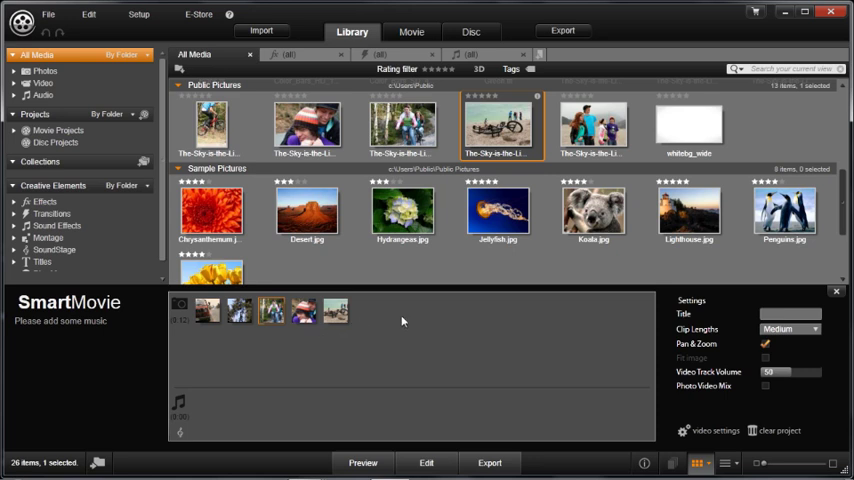
{"action": "left_click", "coordinate": [593, 125]}
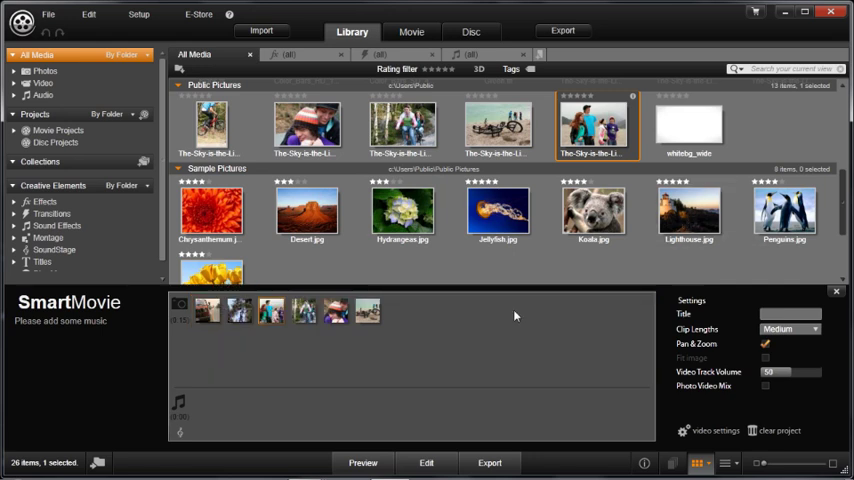
{"action": "mouse_move", "coordinate": [209, 359]}
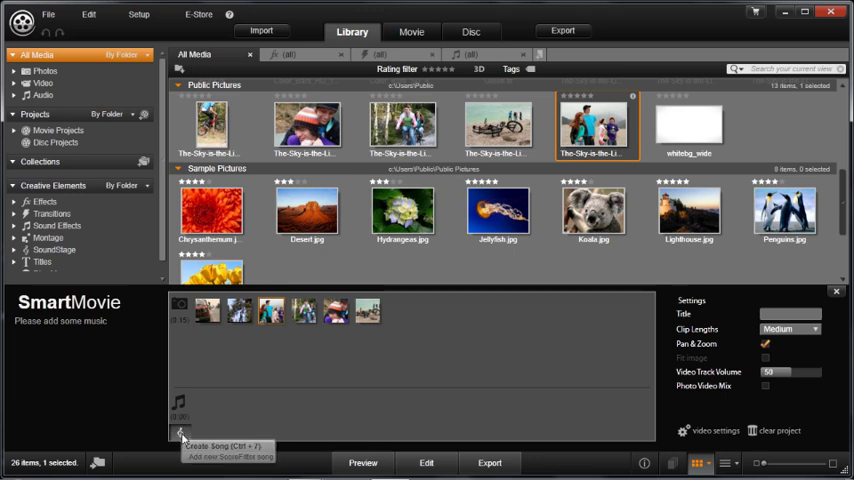
- Choose the Scorefitter song Electronica > Driving Space > SuperNova with a 00:00:30.00 duration
{"action": "left_click", "coordinate": [180, 434]}
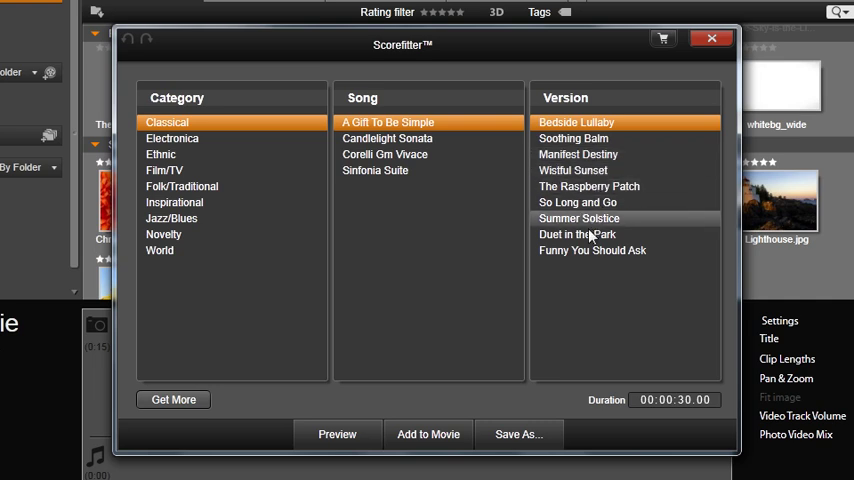
{"action": "mouse_move", "coordinate": [270, 193]}
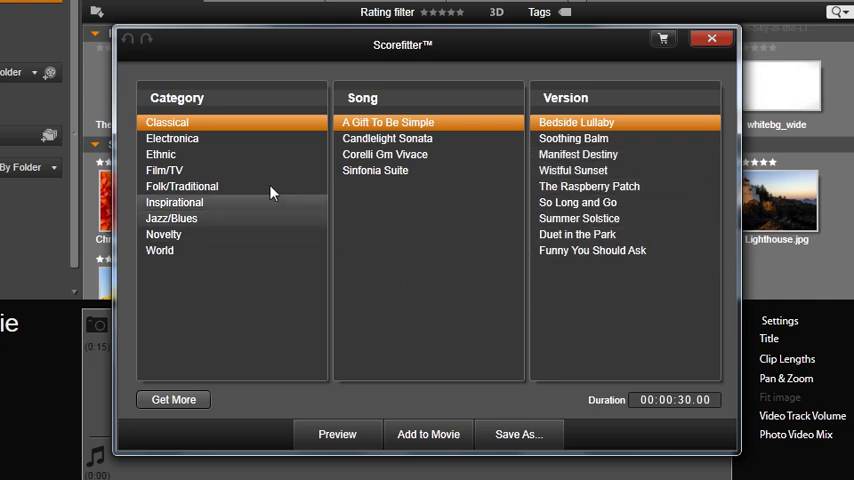
{"action": "left_click", "coordinate": [172, 138]}
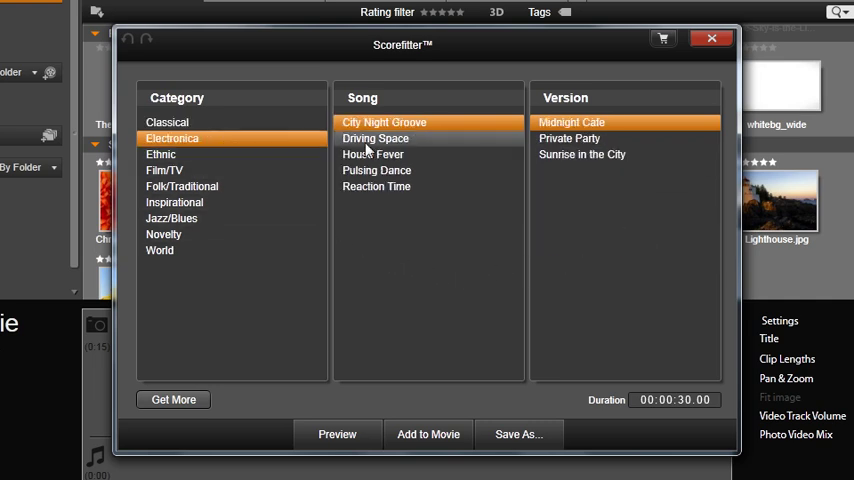
{"action": "left_click", "coordinate": [376, 138]}
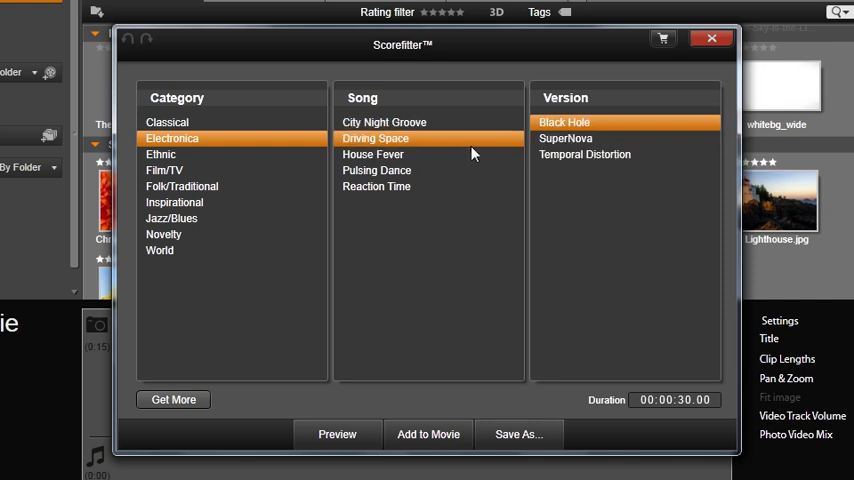
{"action": "left_click", "coordinate": [566, 138]}
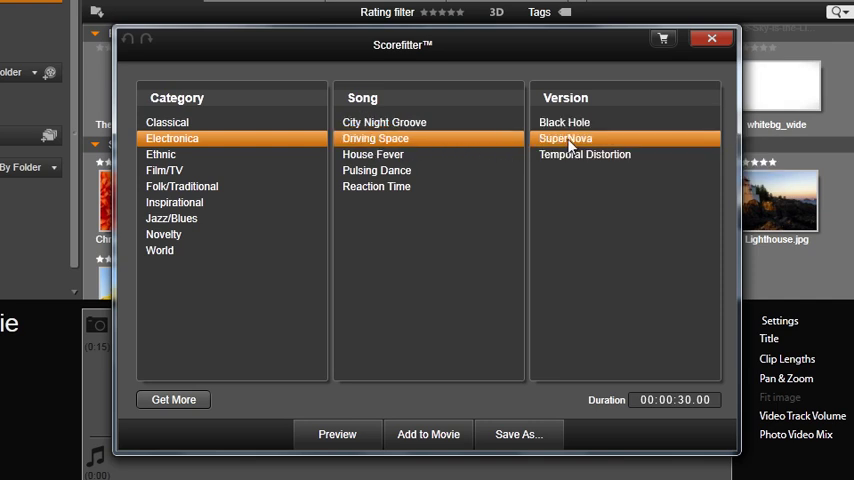
{"action": "mouse_move", "coordinate": [686, 401]}
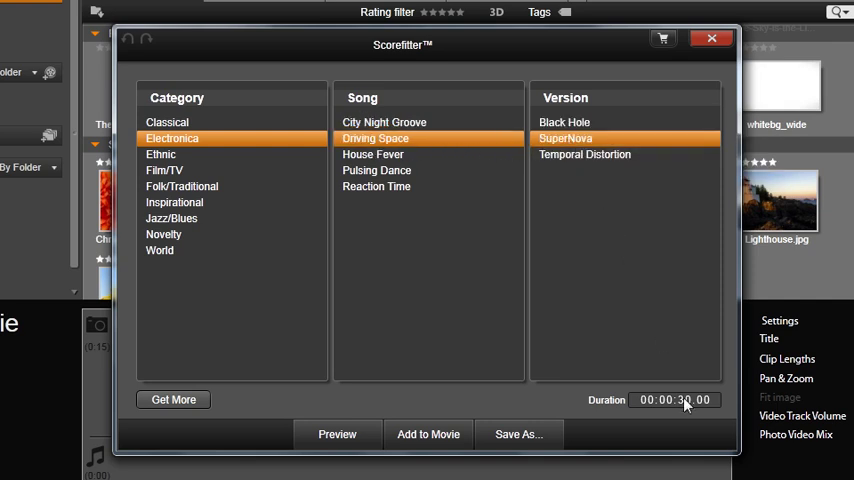
{"action": "left_click", "coordinate": [685, 399]}
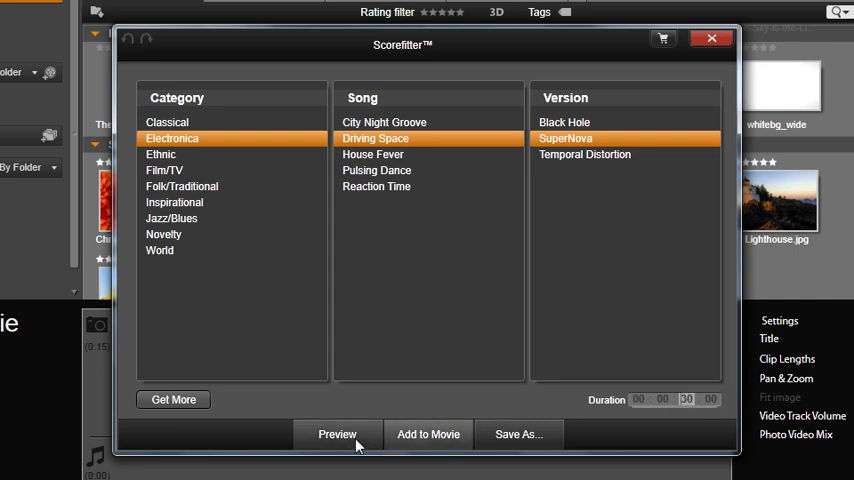
{"action": "mouse_move", "coordinate": [428, 438]}
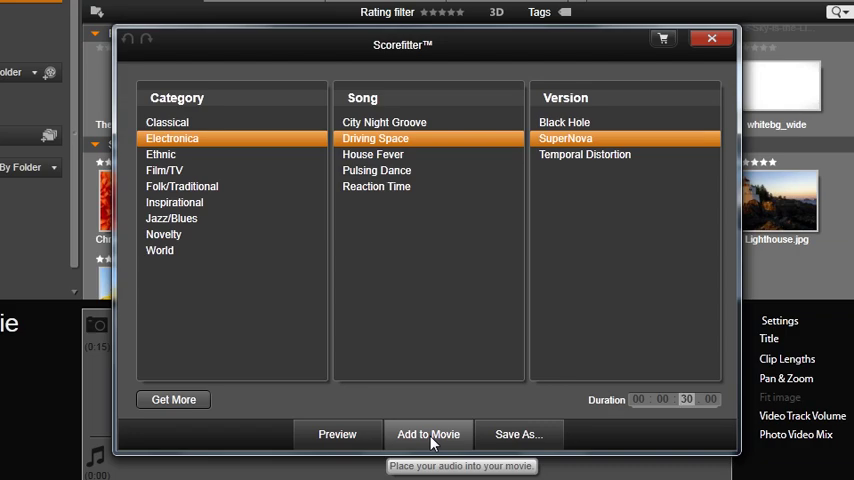
- Add the 30-second Driving Space (SuperNova) song to the SmartMovie storyboard
{"action": "left_click", "coordinate": [428, 433]}
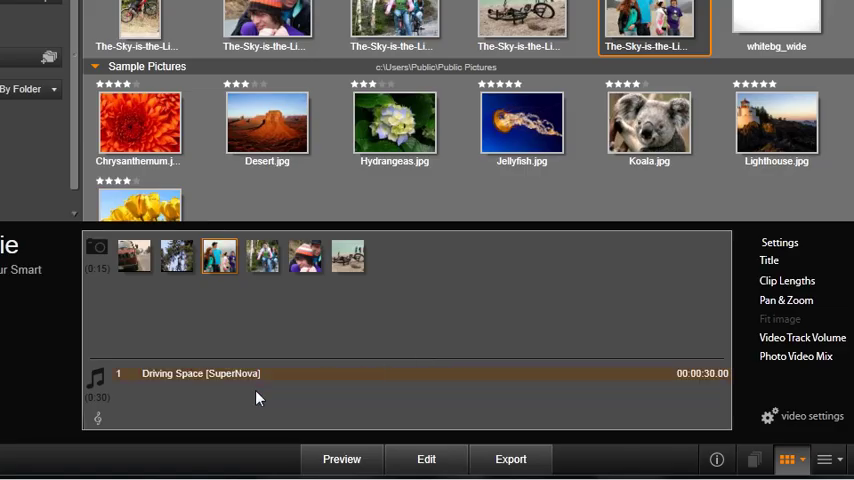
{"action": "mouse_move", "coordinate": [482, 383]}
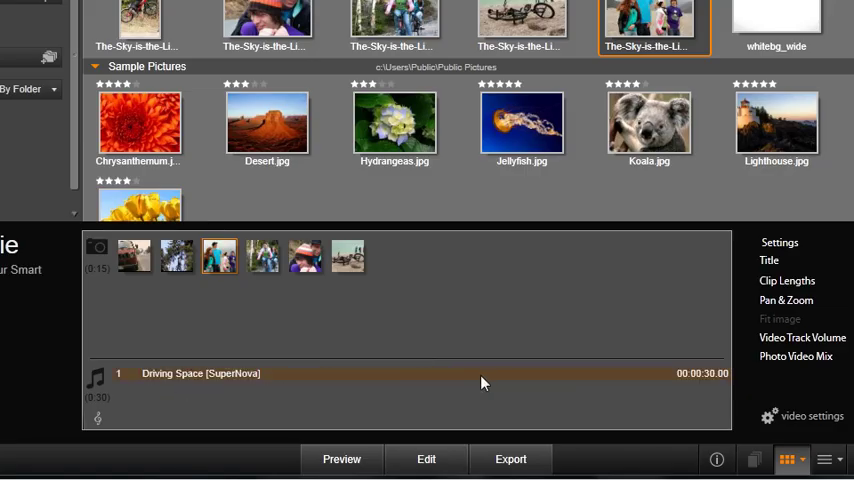
{"action": "mouse_move", "coordinate": [715, 383]}
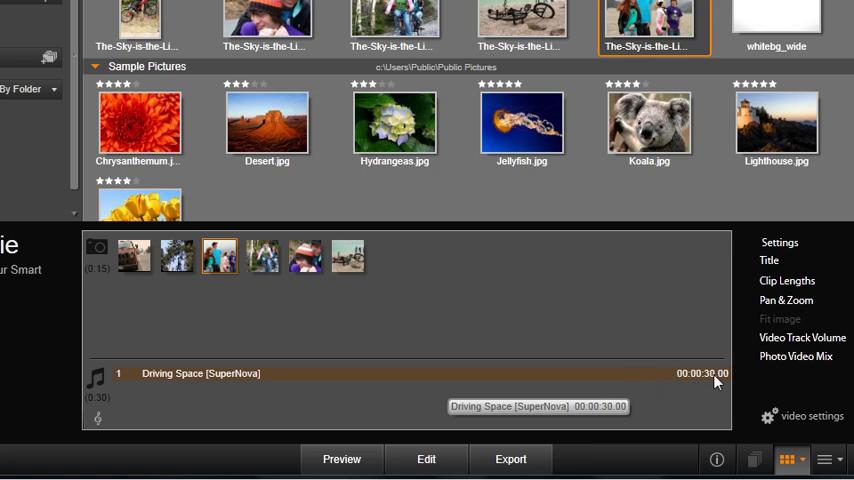
{"action": "mouse_move", "coordinate": [716, 381]}
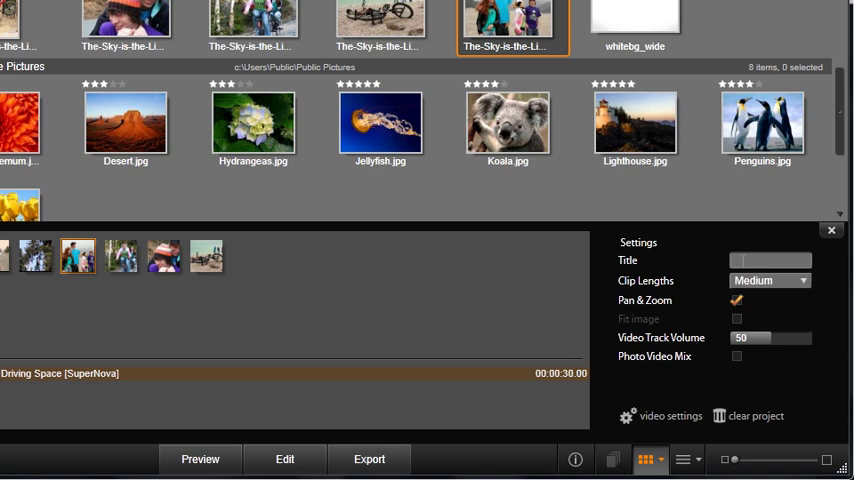
- Enter 'Avid studio' as the Title and uncheck Photo Video Mix
{"action": "type", "text": "Avid"}
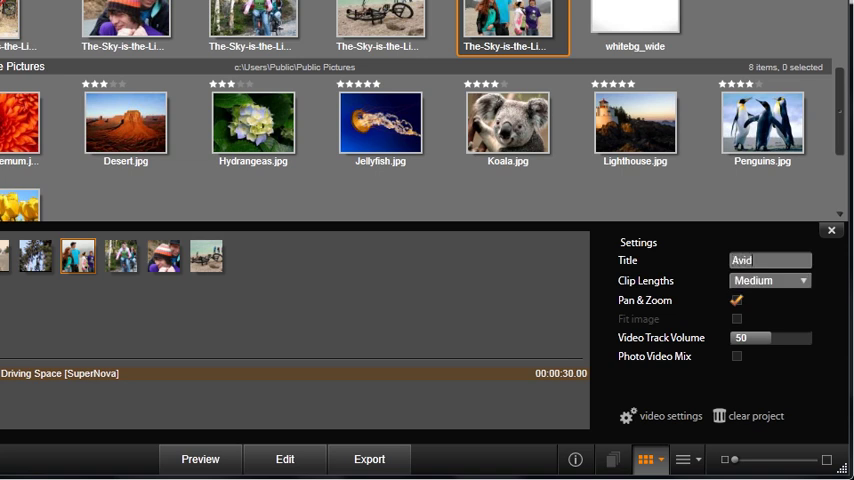
{"action": "type", "text": "studio"}
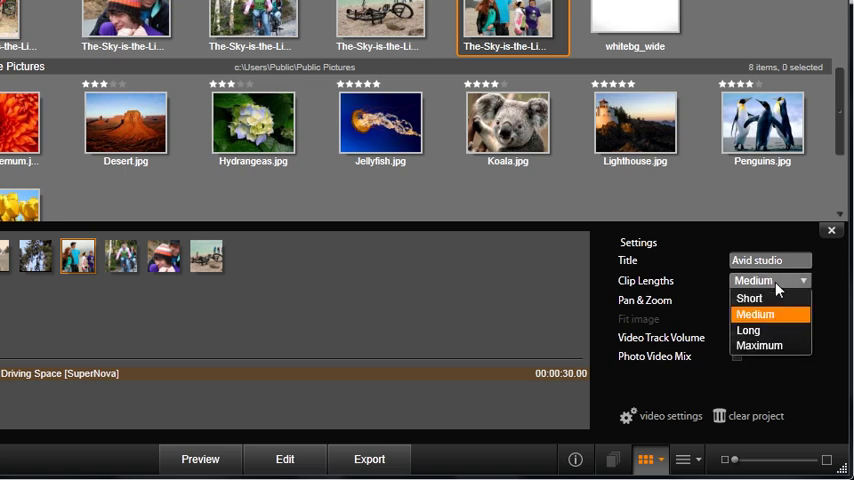
{"action": "mouse_move", "coordinate": [770, 345]}
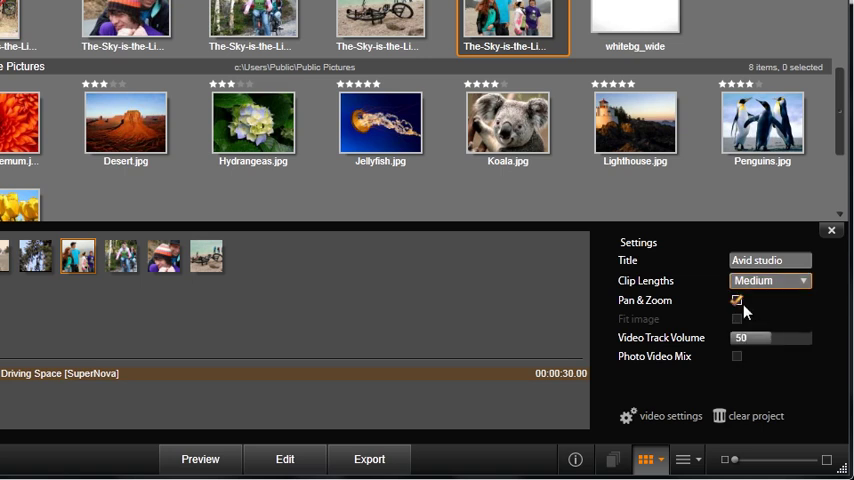
{"action": "mouse_move", "coordinate": [737, 302]}
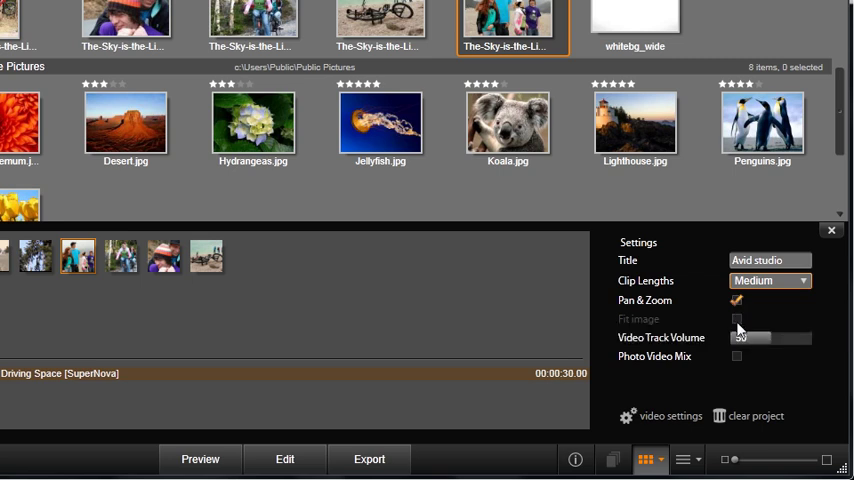
{"action": "mouse_move", "coordinate": [743, 343]}
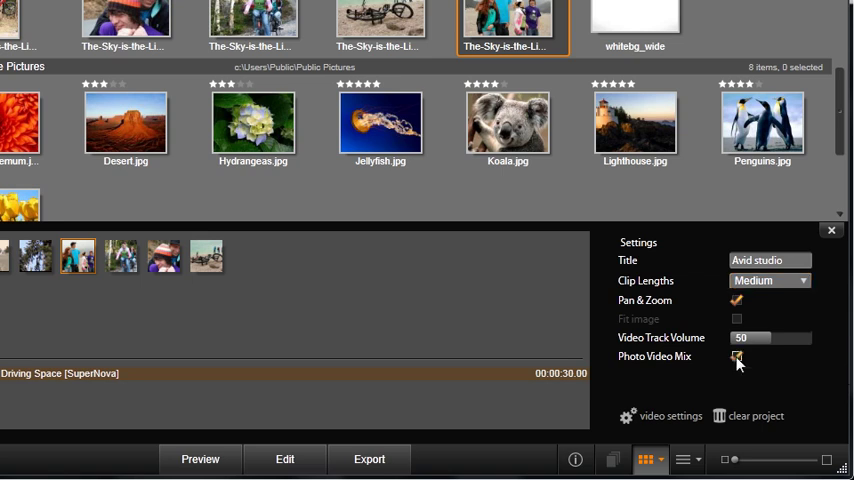
{"action": "left_click", "coordinate": [737, 357]}
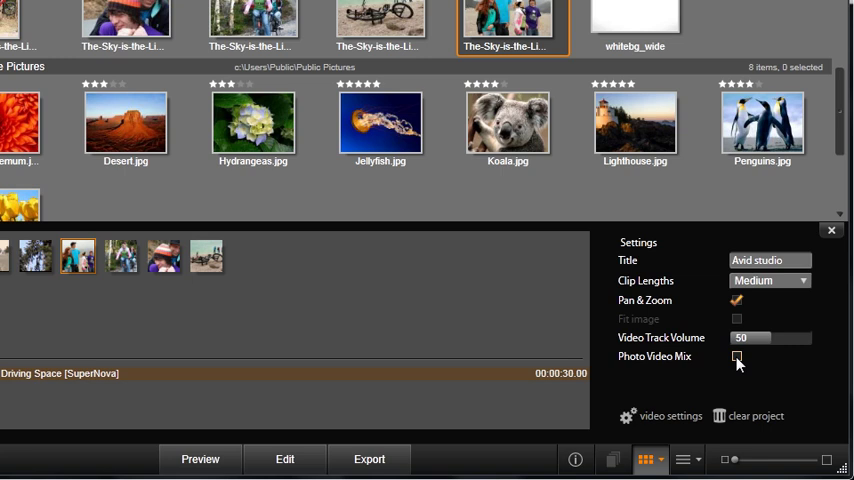
{"action": "mouse_move", "coordinate": [670, 416]}
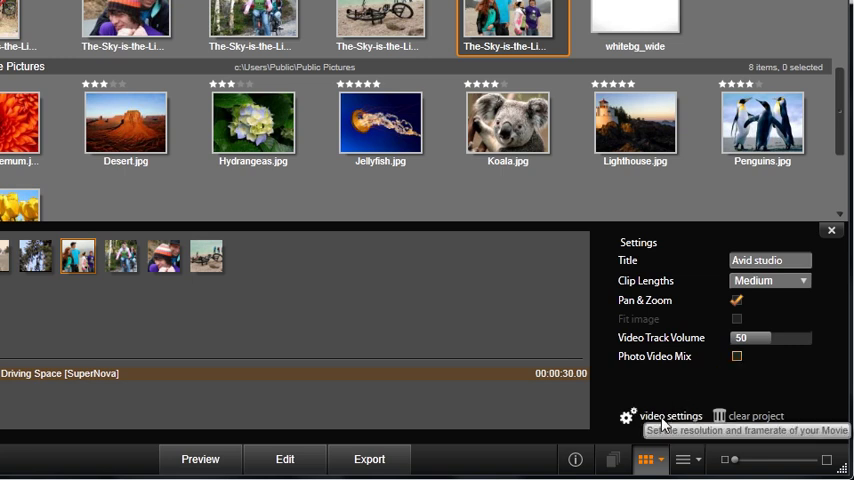
{"action": "left_click", "coordinate": [670, 416]}
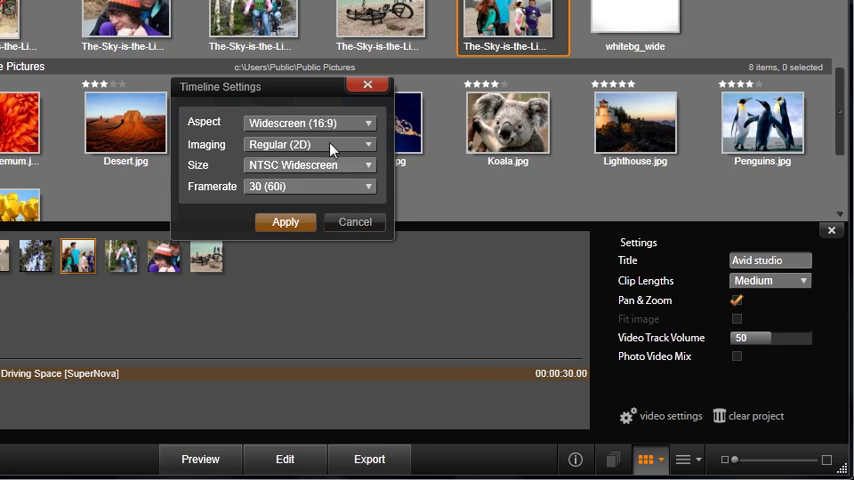
{"action": "mouse_move", "coordinate": [318, 153]}
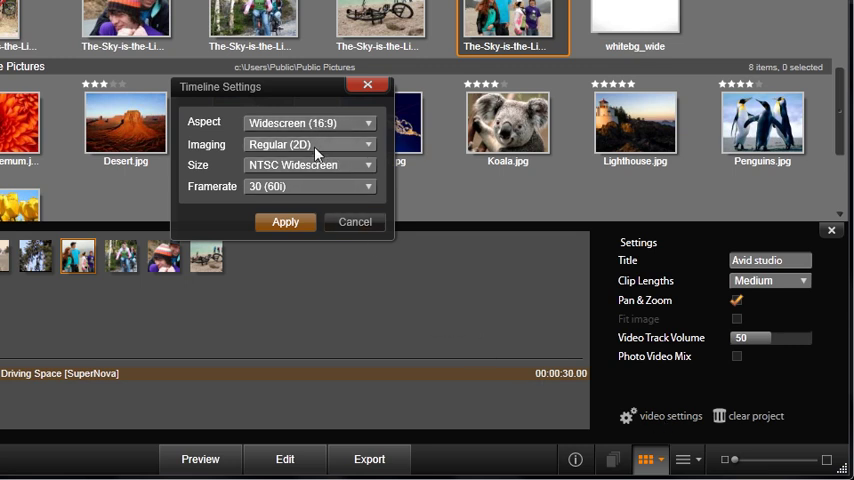
{"action": "mouse_move", "coordinate": [318, 192]}
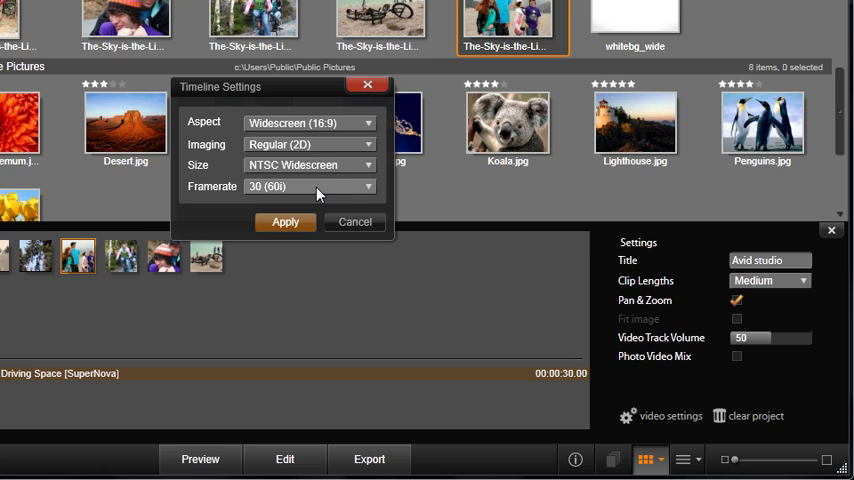
{"action": "left_click", "coordinate": [355, 221]}
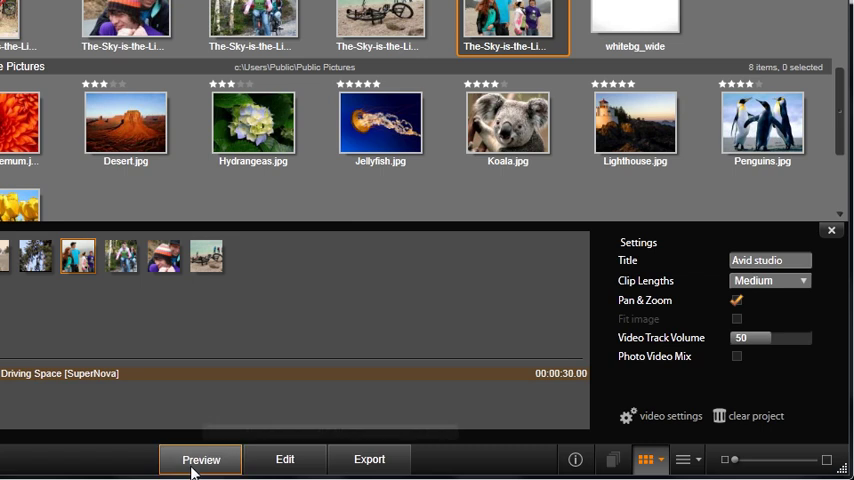
- Generate the SmartMovie preview, play it, and pause partway through
{"action": "left_click", "coordinate": [200, 459]}
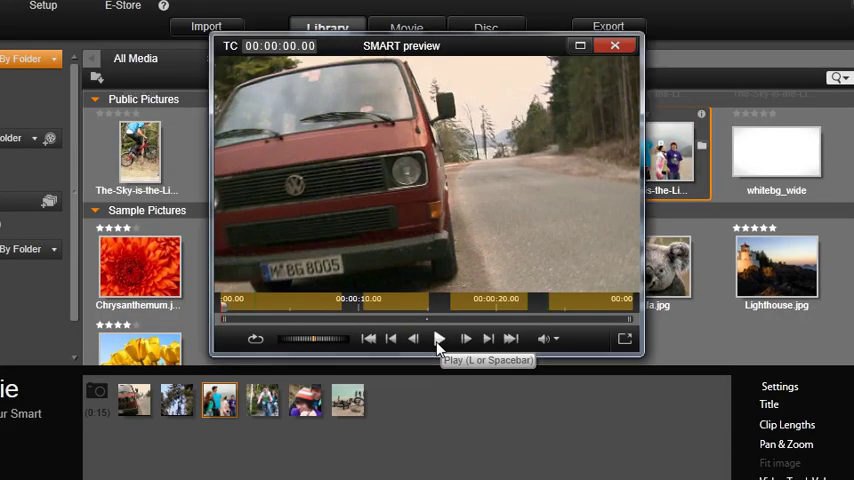
{"action": "left_click", "coordinate": [438, 338]}
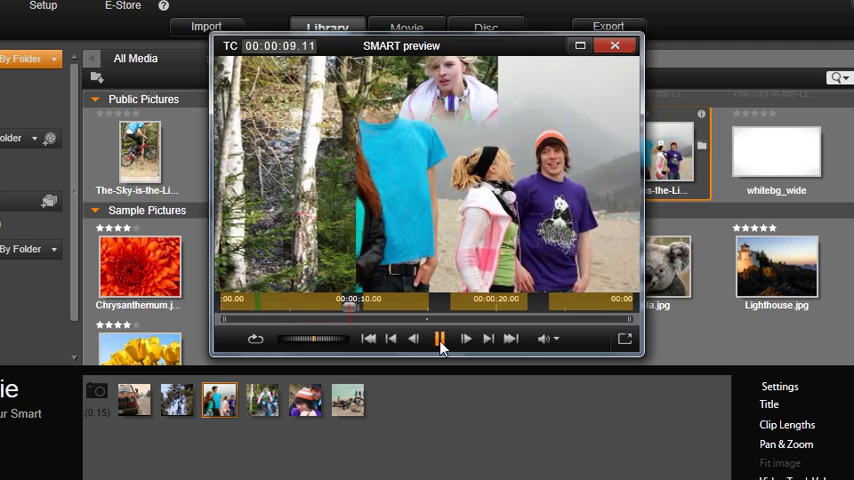
{"action": "left_click", "coordinate": [440, 338]}
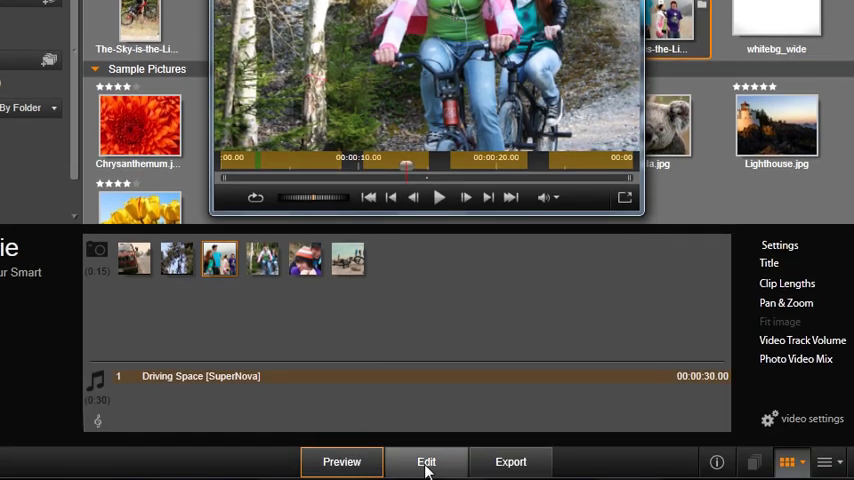
- Send the SmartMovie to the Movie tab timeline and play its 'Avid studio' title and clips
{"action": "left_click", "coordinate": [426, 461]}
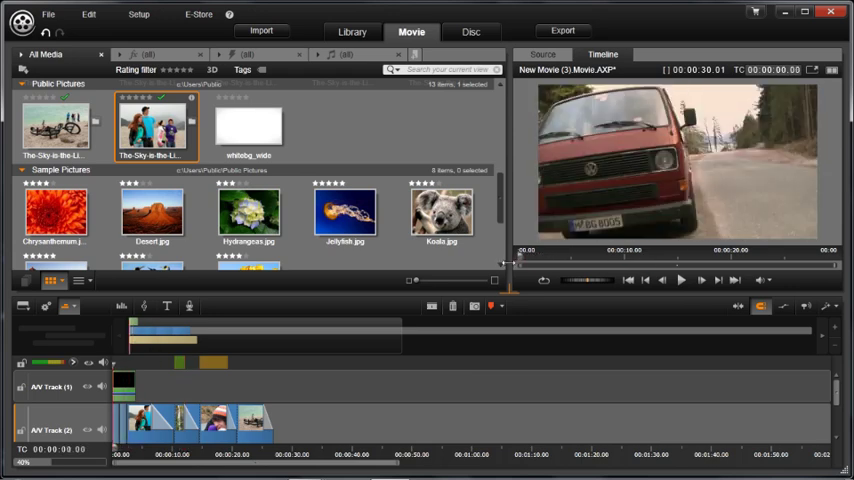
{"action": "left_click", "coordinate": [681, 280]}
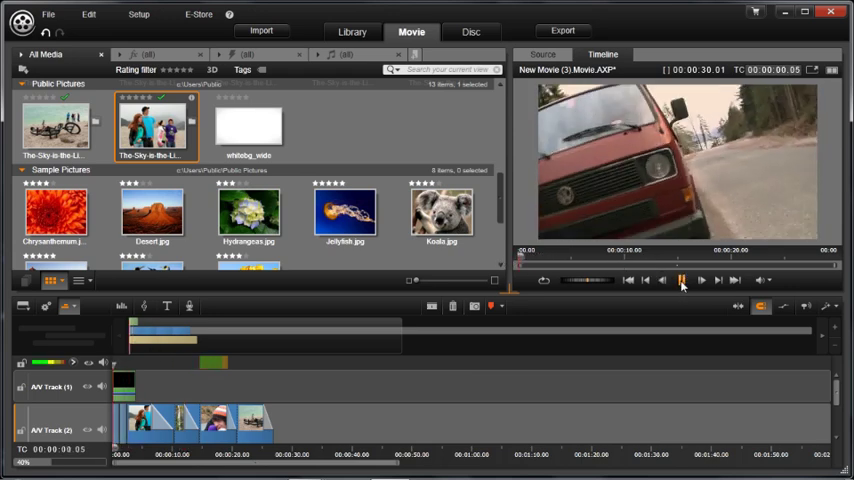
{"action": "left_click", "coordinate": [681, 280]}
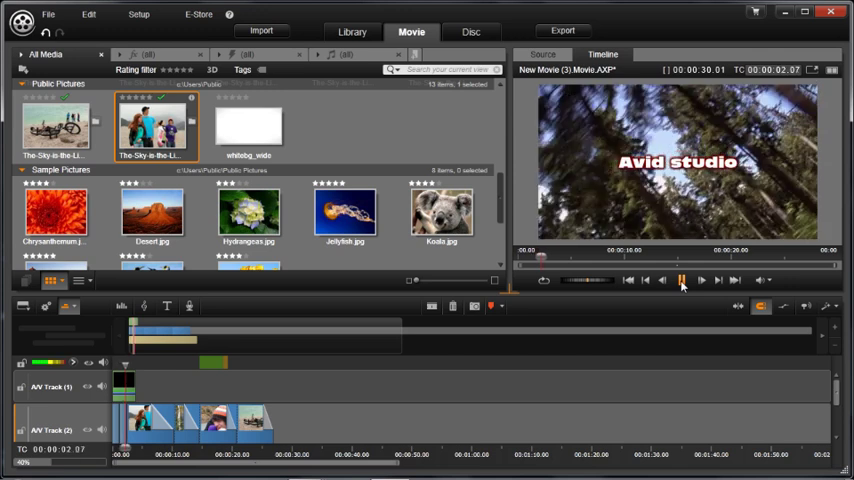
{"action": "left_click", "coordinate": [681, 280]}
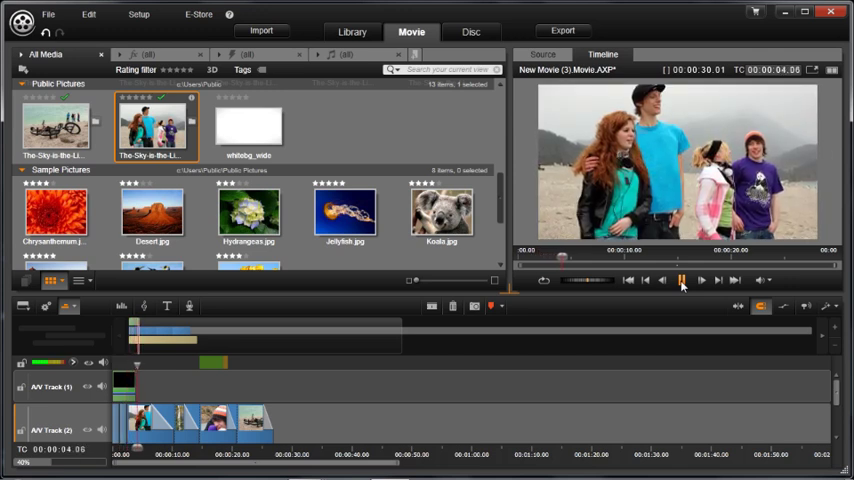
{"action": "left_click", "coordinate": [681, 280]}
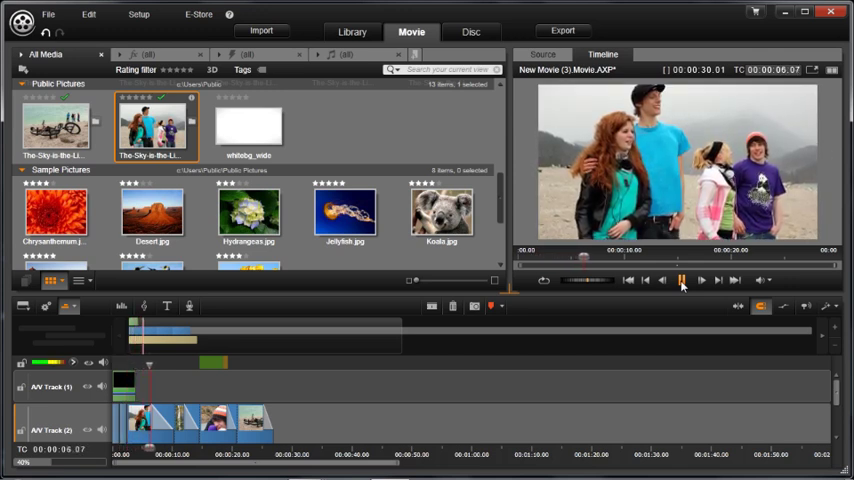
{"action": "left_click", "coordinate": [681, 280]}
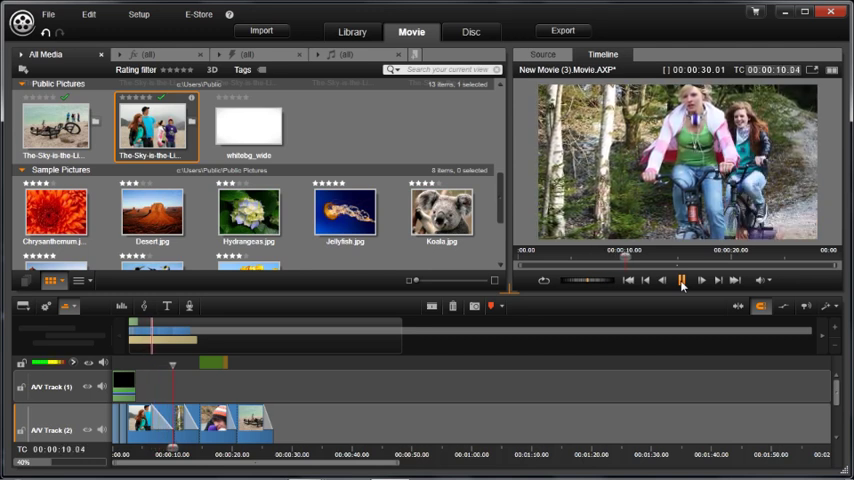
{"action": "left_click", "coordinate": [682, 281]}
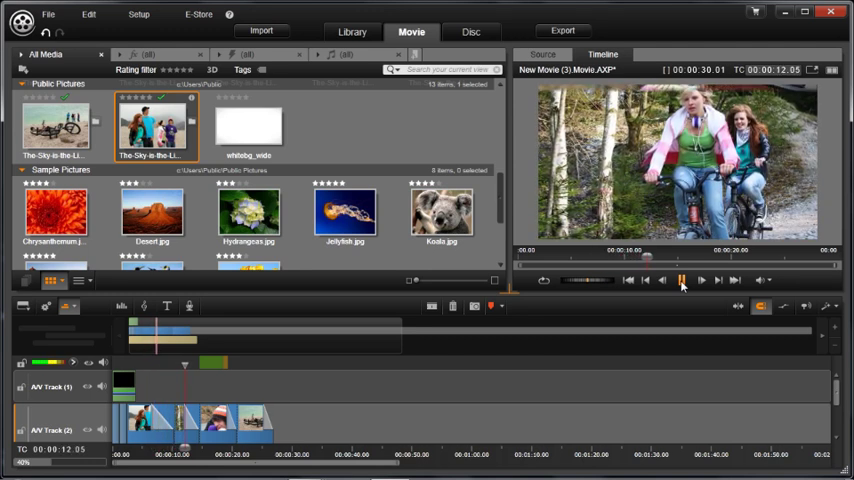
{"action": "left_click", "coordinate": [681, 280]}
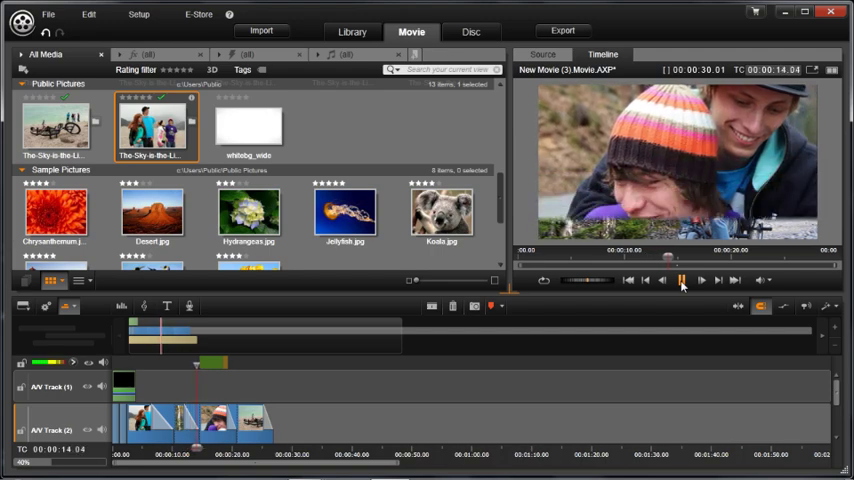